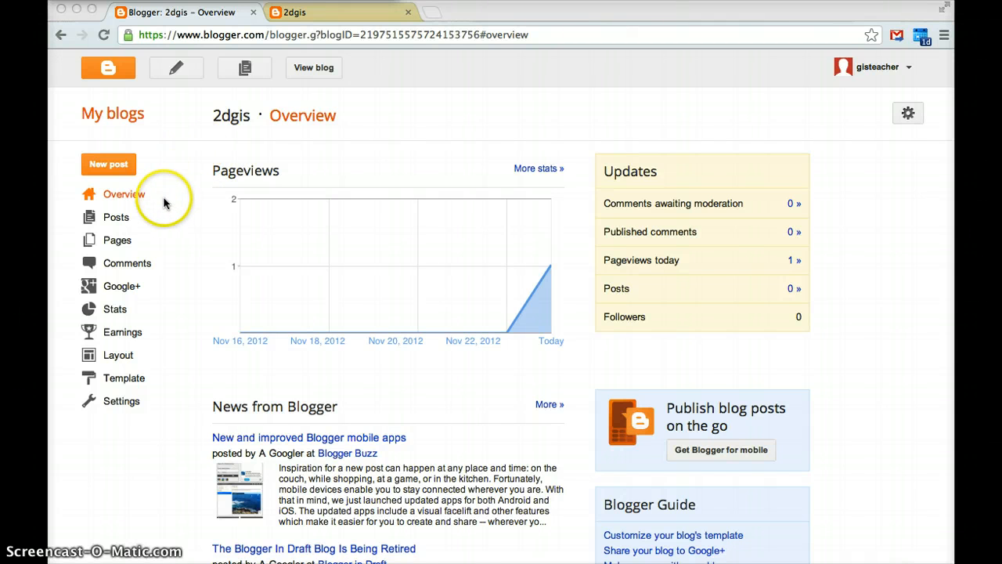
pyautogui.moveTo(188, 157)
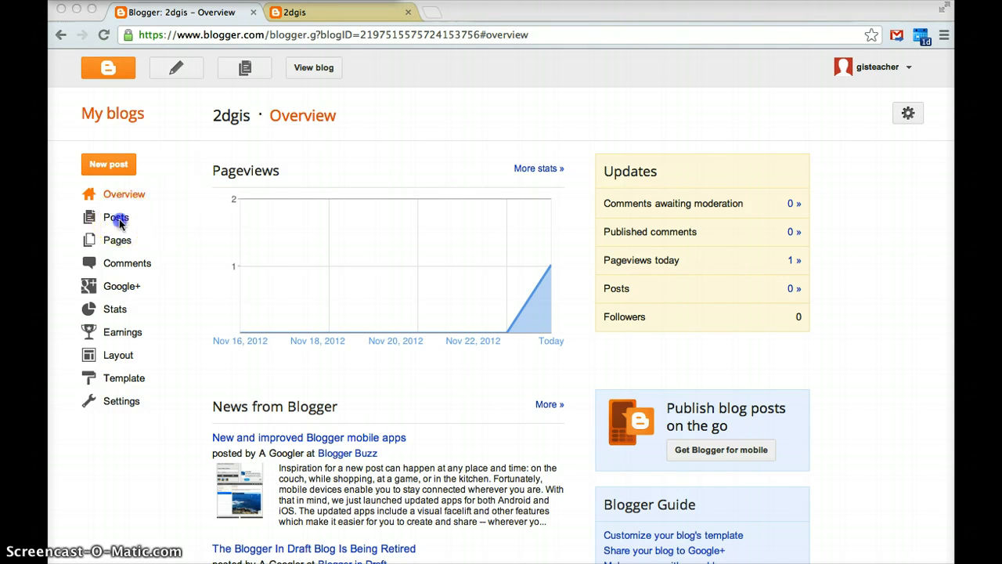
# - Show the 2dgis blog's All Posts list, currently empty
pyautogui.click(116, 216)
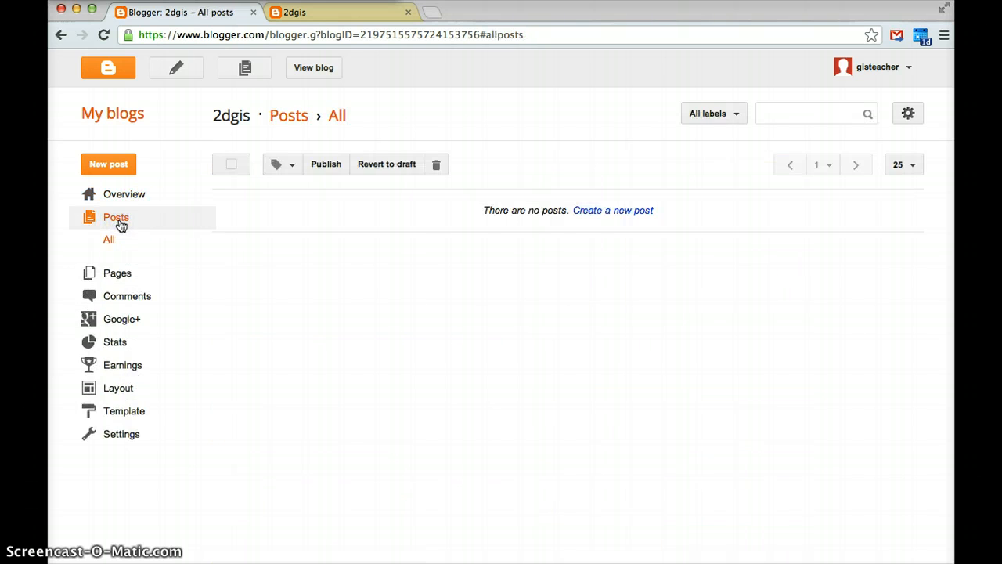
# - Start a new post with body text 'Welcome to the 2D blog' and underline it
pyautogui.click(614, 209)
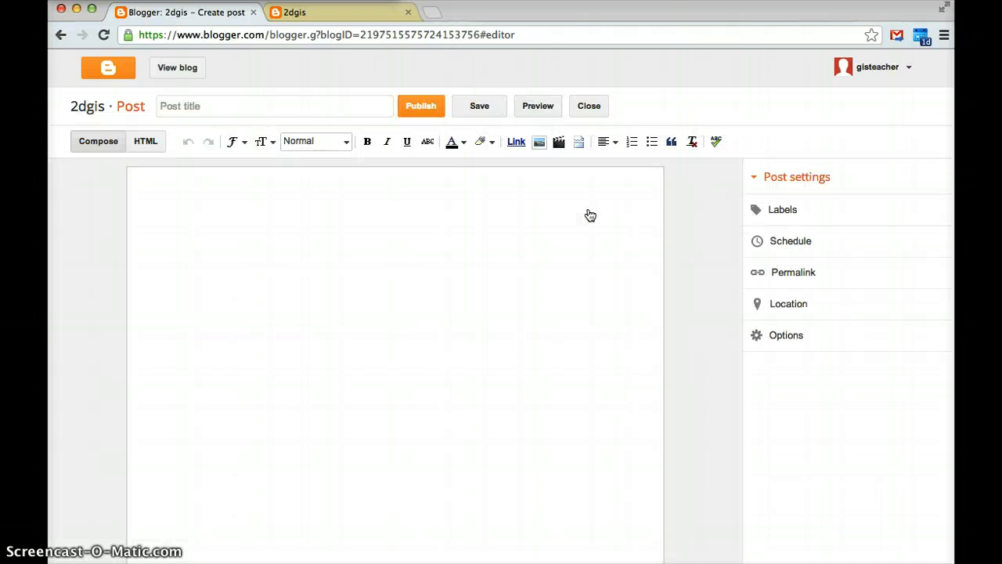
pyautogui.write('Welcome to')
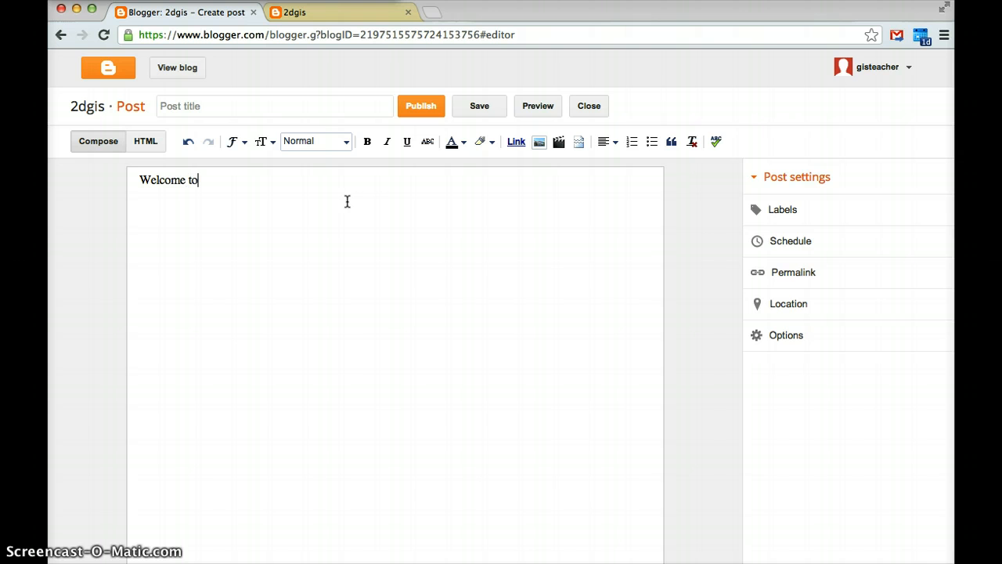
pyautogui.write('the 2D')
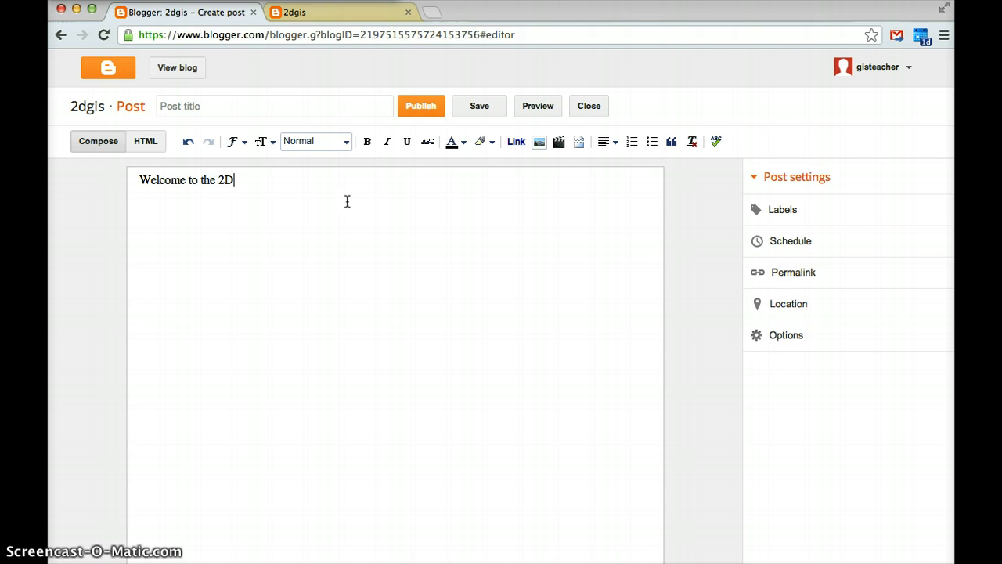
pyautogui.write('blog')
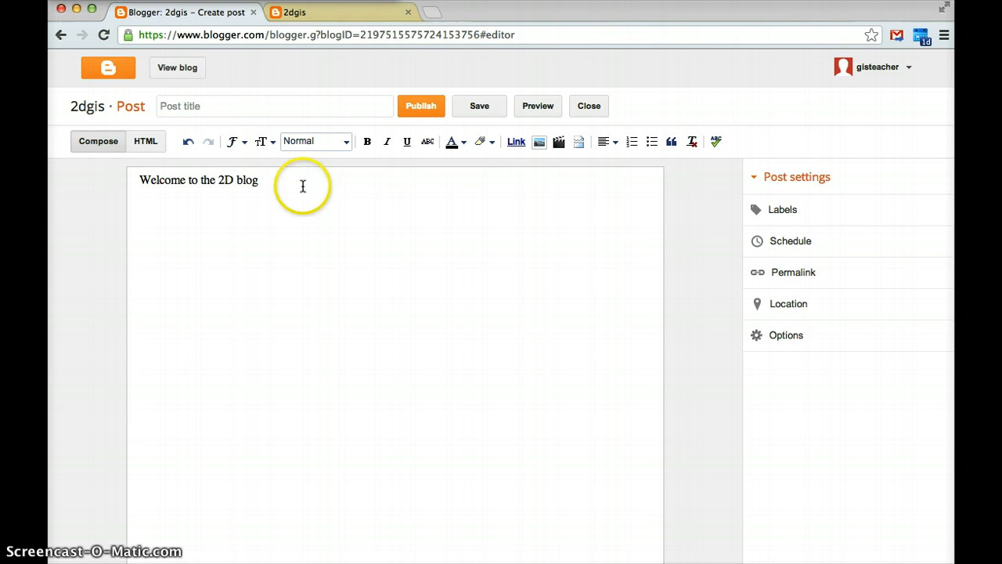
pyautogui.click(316, 141)
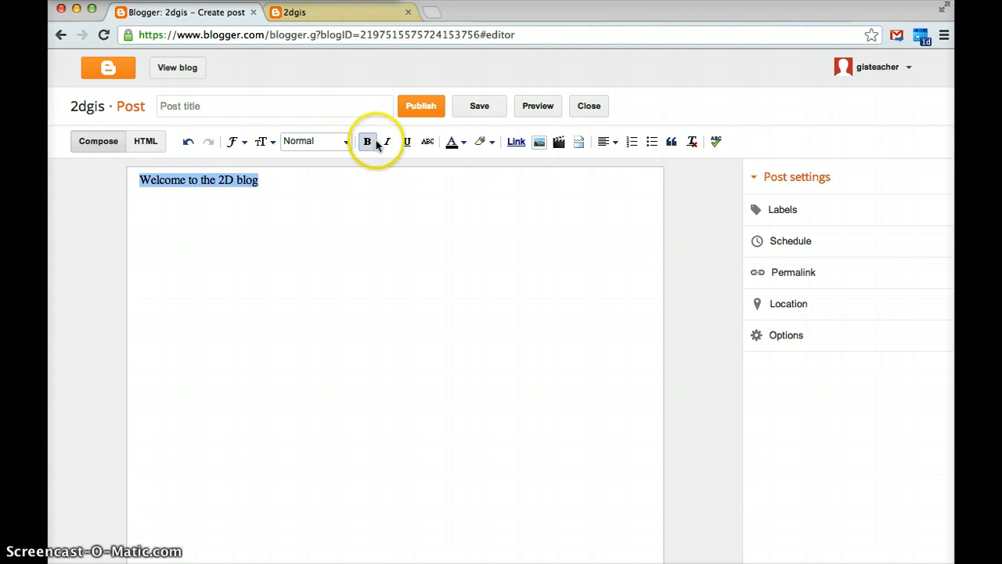
pyautogui.click(407, 141)
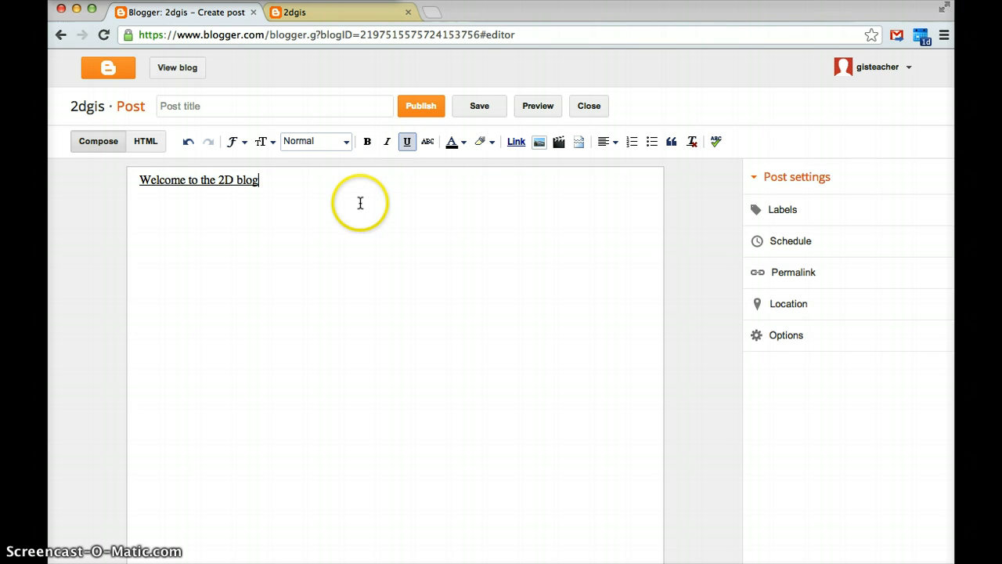
pyautogui.moveTo(357, 206)
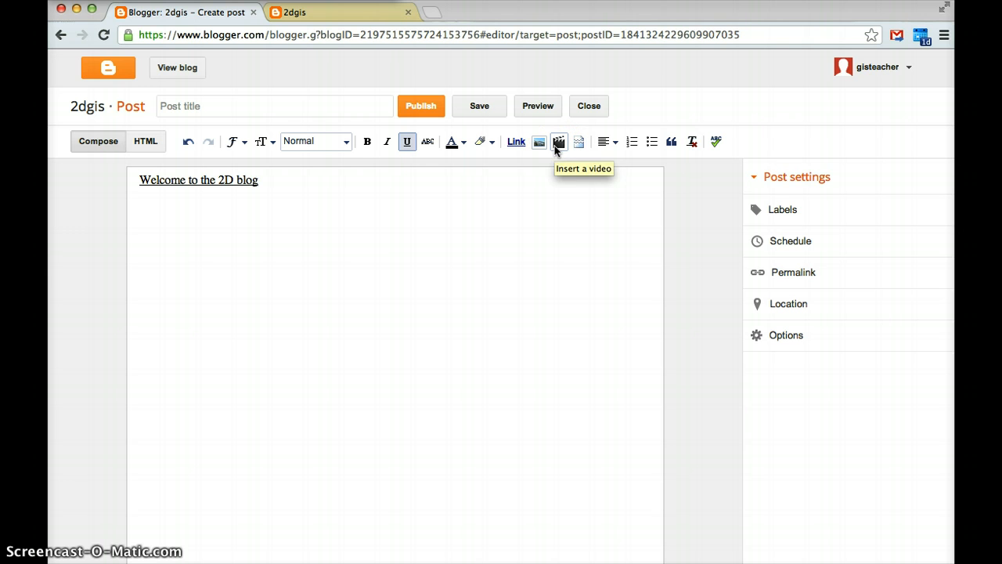
pyautogui.moveTo(264, 189)
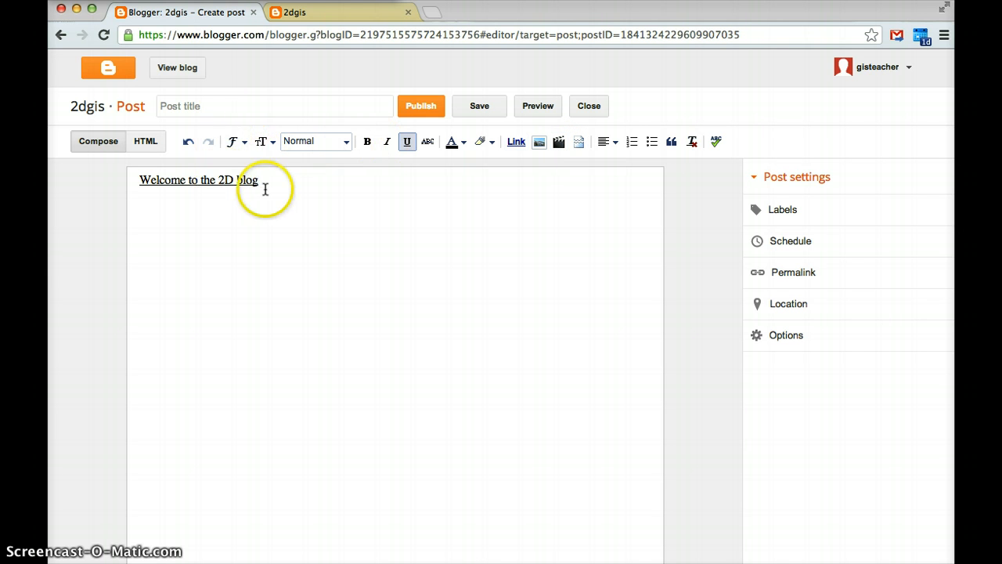
# - Title the post 'Welcome', fixing the typo, and preview it
pyautogui.click(274, 107)
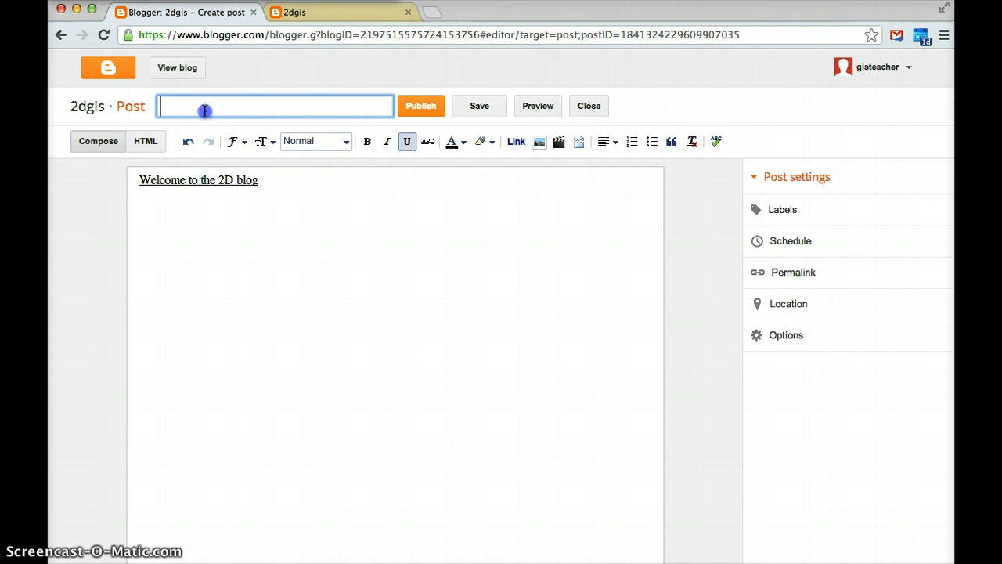
pyautogui.write('Wle')
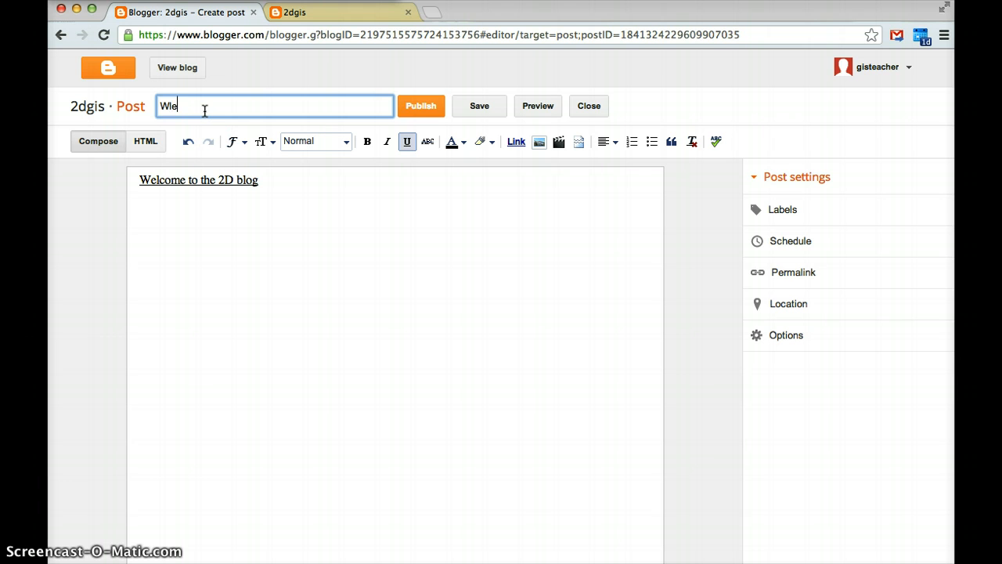
pyautogui.press('Backspace')
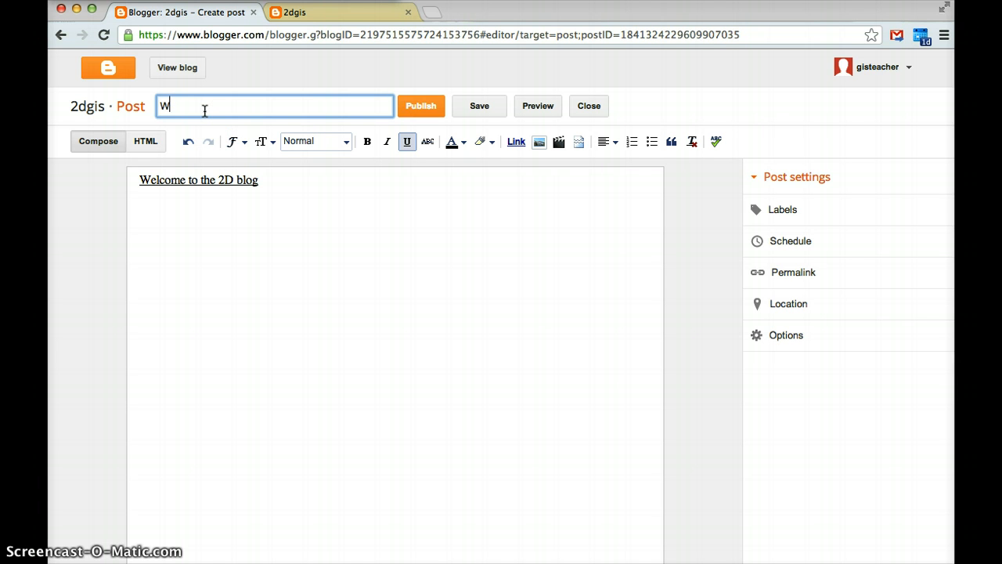
pyautogui.write('elcome')
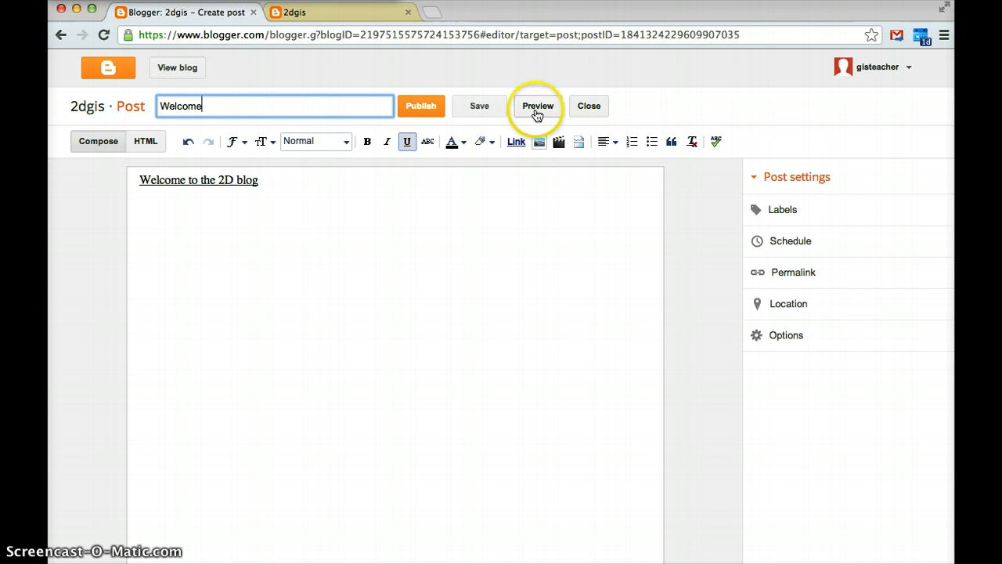
pyautogui.click(538, 106)
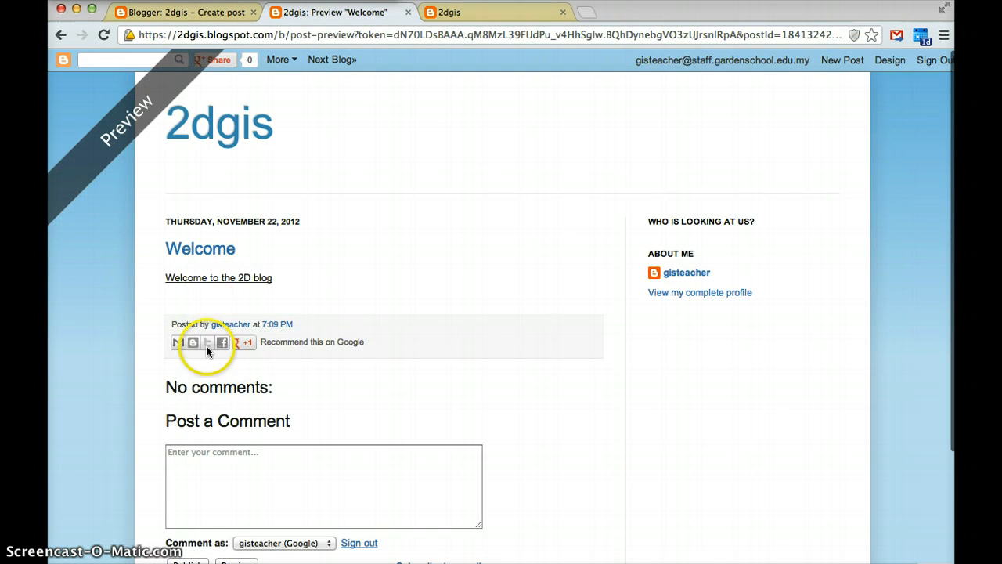
pyautogui.moveTo(244, 232)
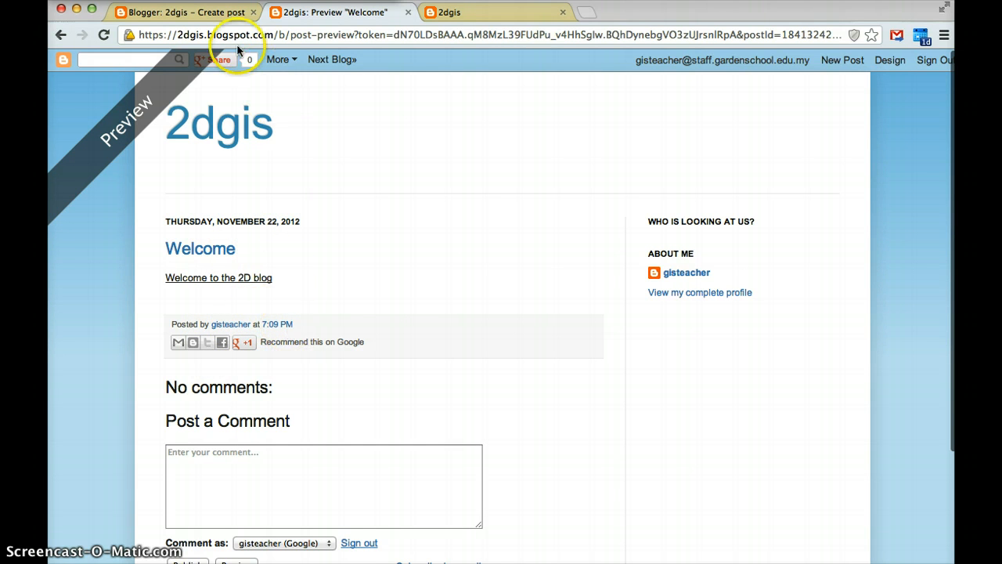
# - Return from the preview tab to the Create post editor
pyautogui.click(184, 12)
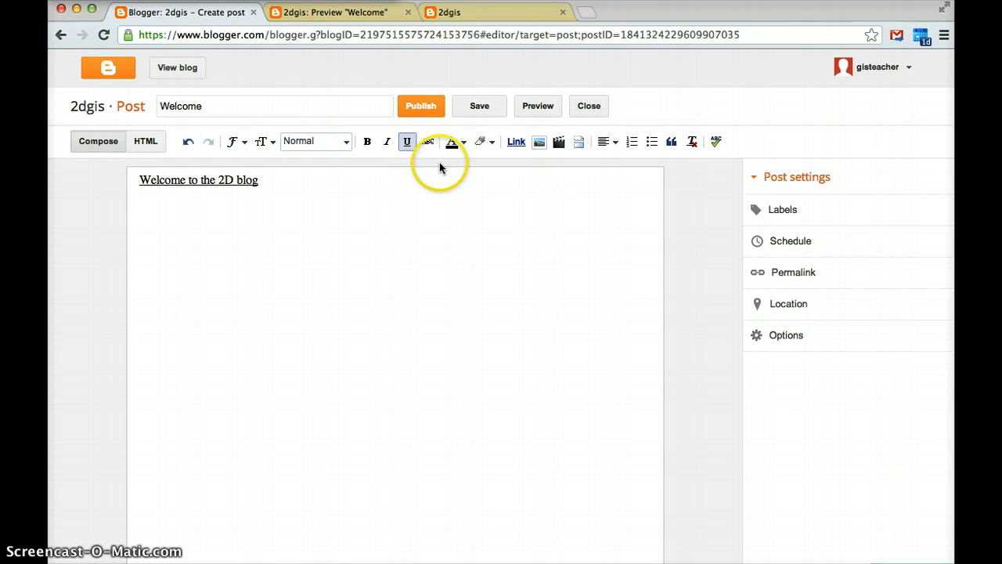
# - Publish the Welcome post and head to the live blog from All Posts
pyautogui.click(421, 107)
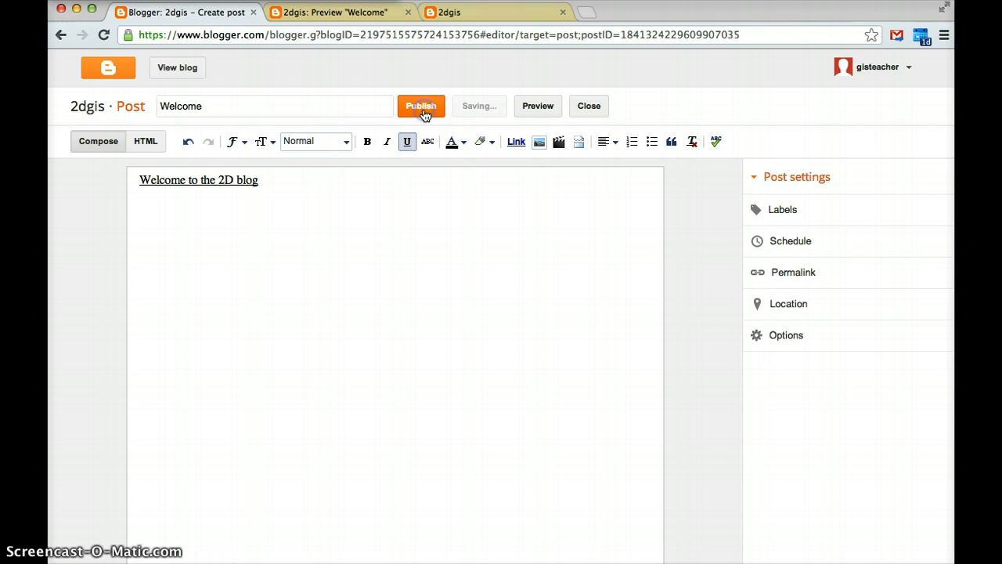
pyautogui.click(420, 107)
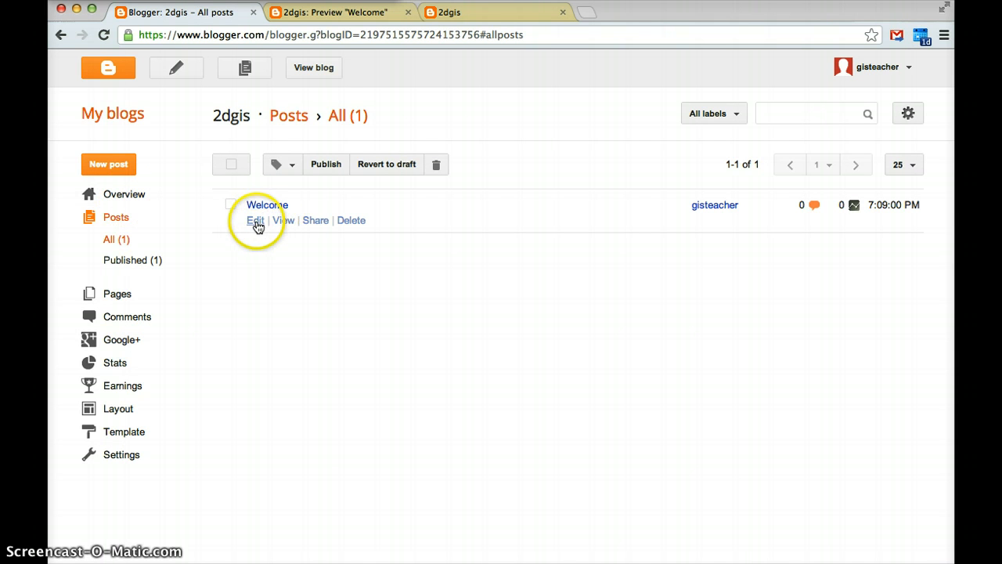
pyautogui.moveTo(313, 67)
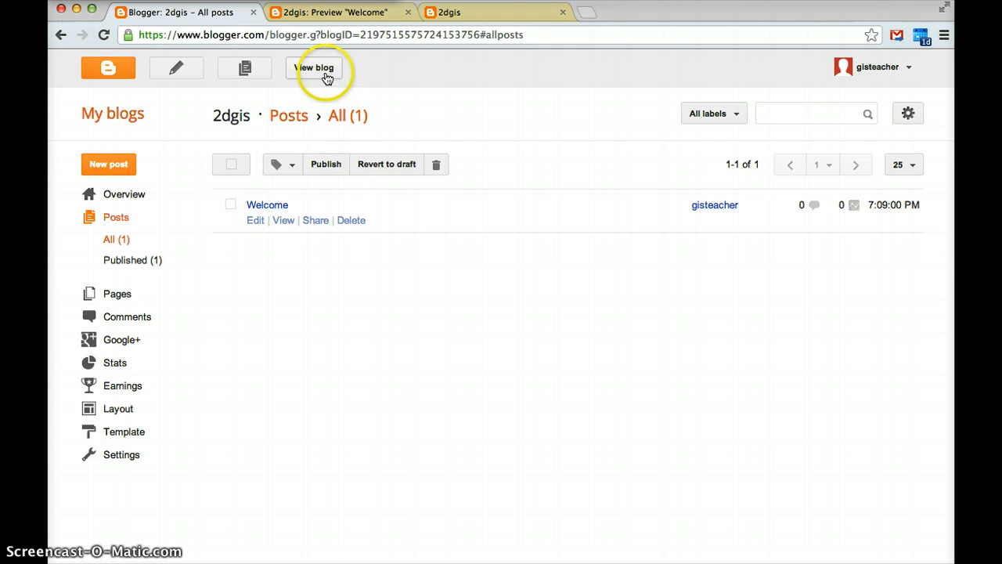
pyautogui.click(314, 69)
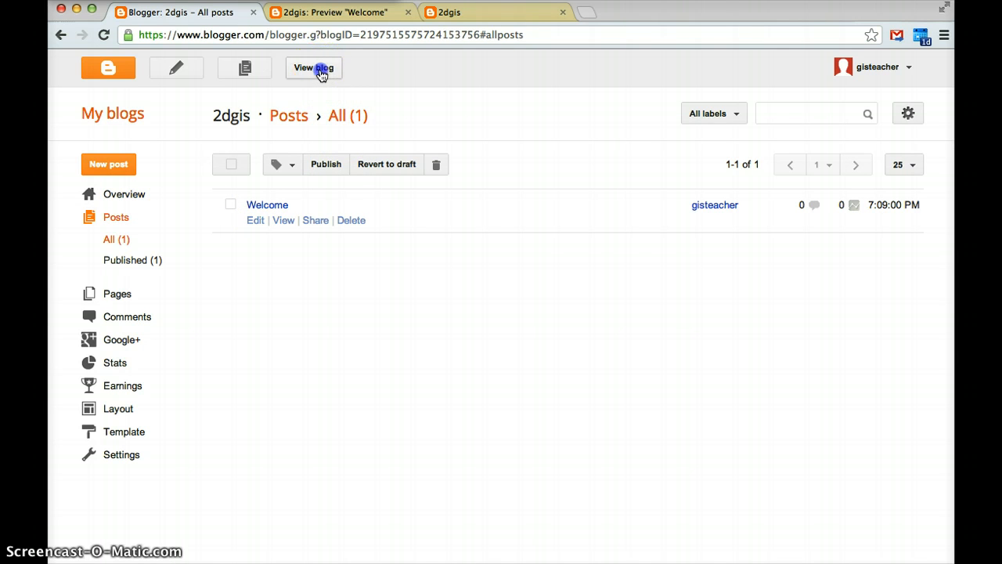
# - View the live 2dgis blog and start another new post from its navbar
pyautogui.click(313, 68)
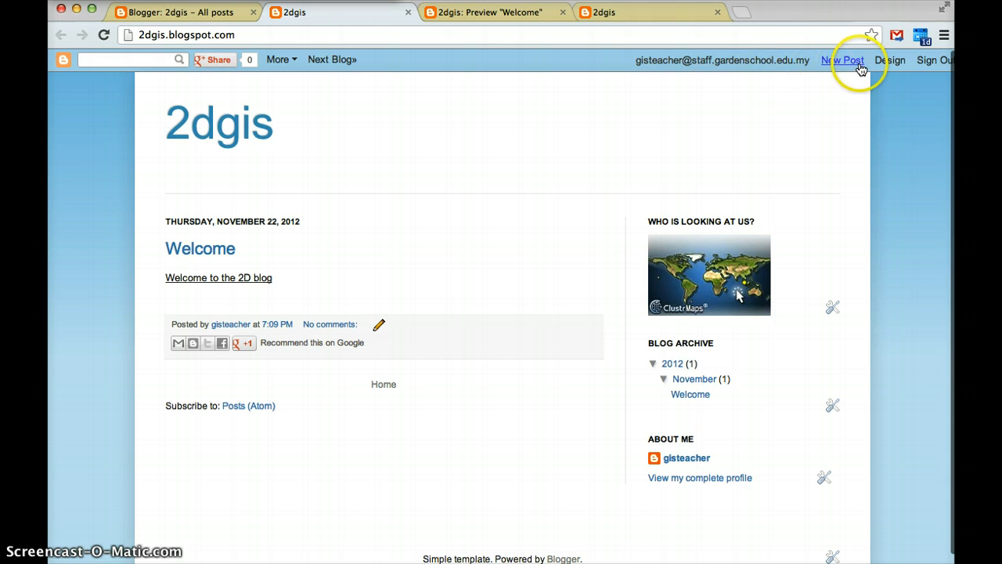
pyautogui.click(842, 60)
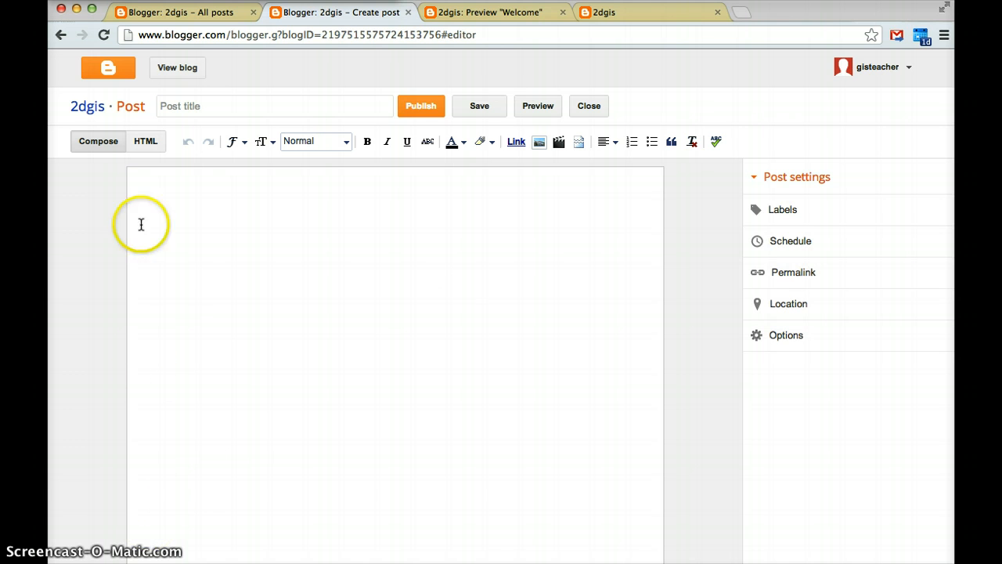
pyautogui.moveTo(618, 347)
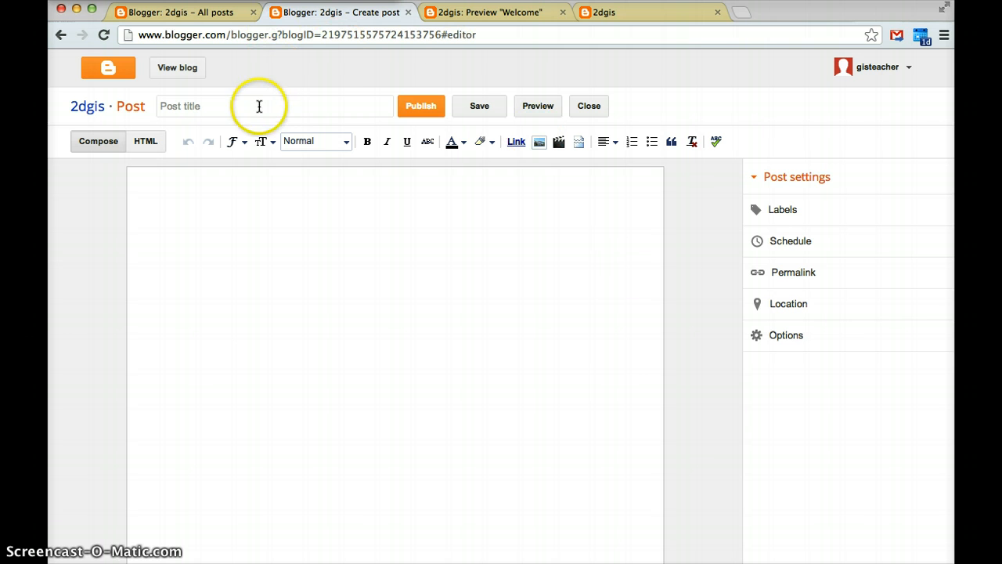
pyautogui.moveTo(321, 70)
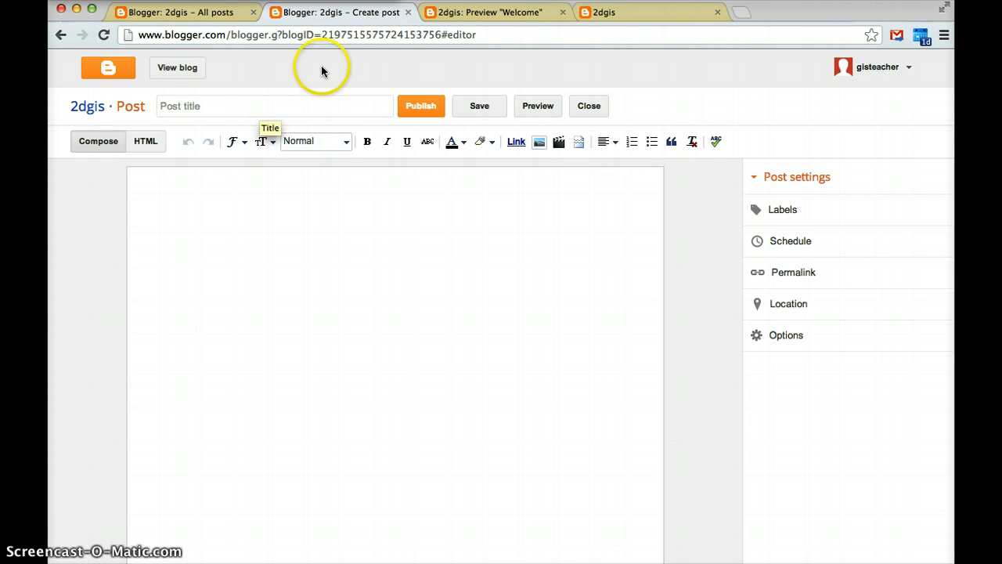